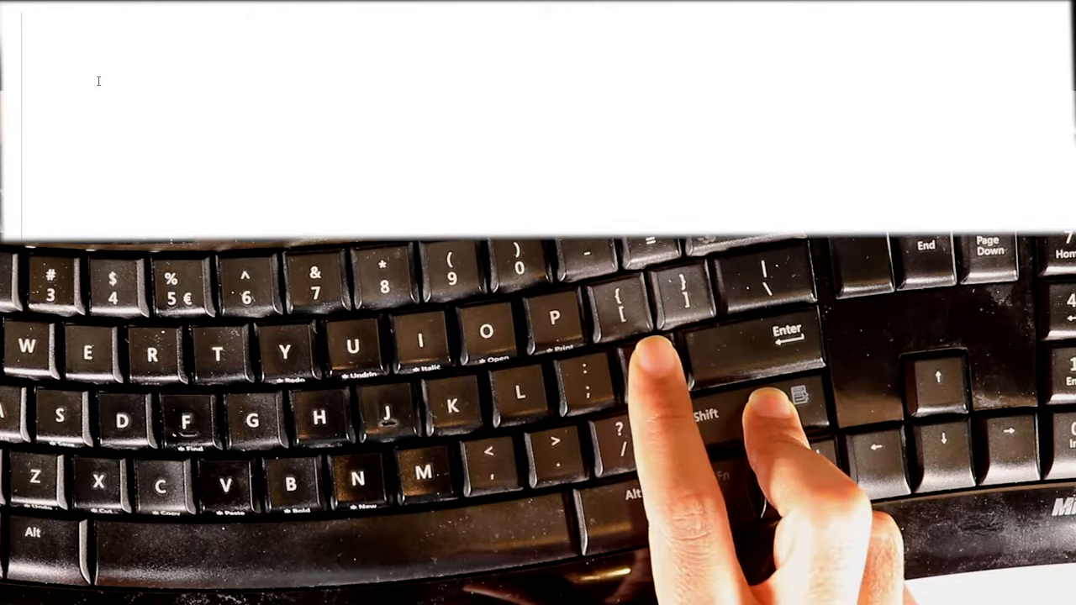
text(@)
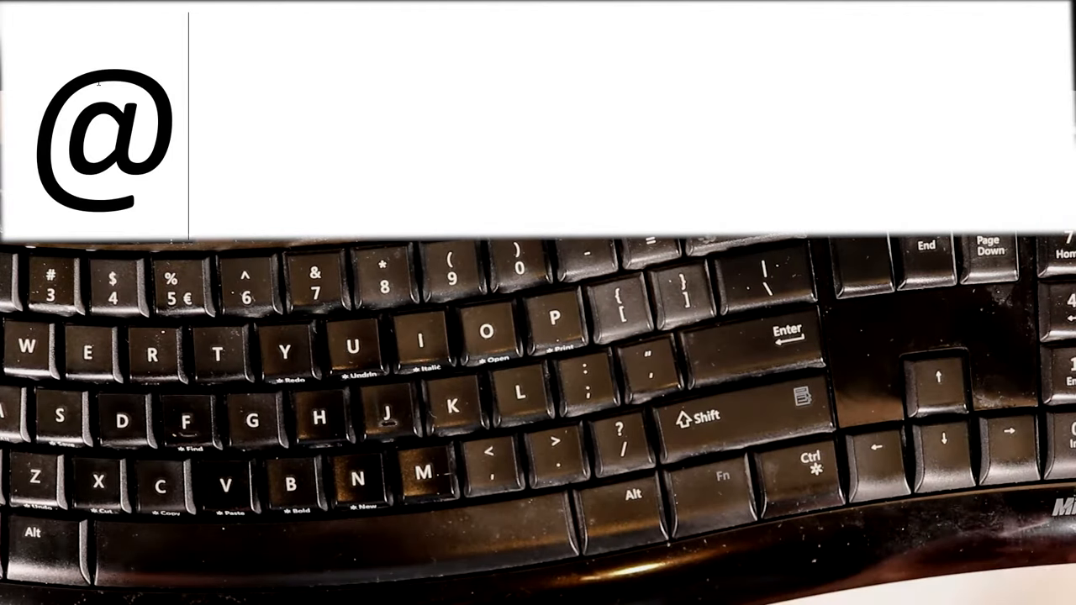